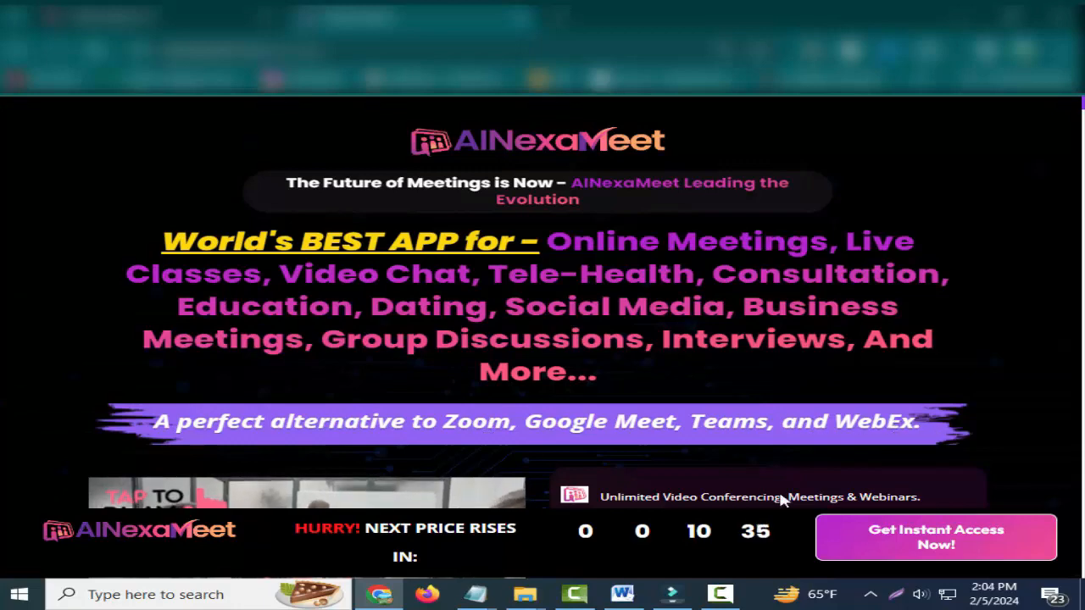
Step: Scroll past the headline, demo video and feature checklist to the 'Just a Click Away' section
scroll(down, 3)
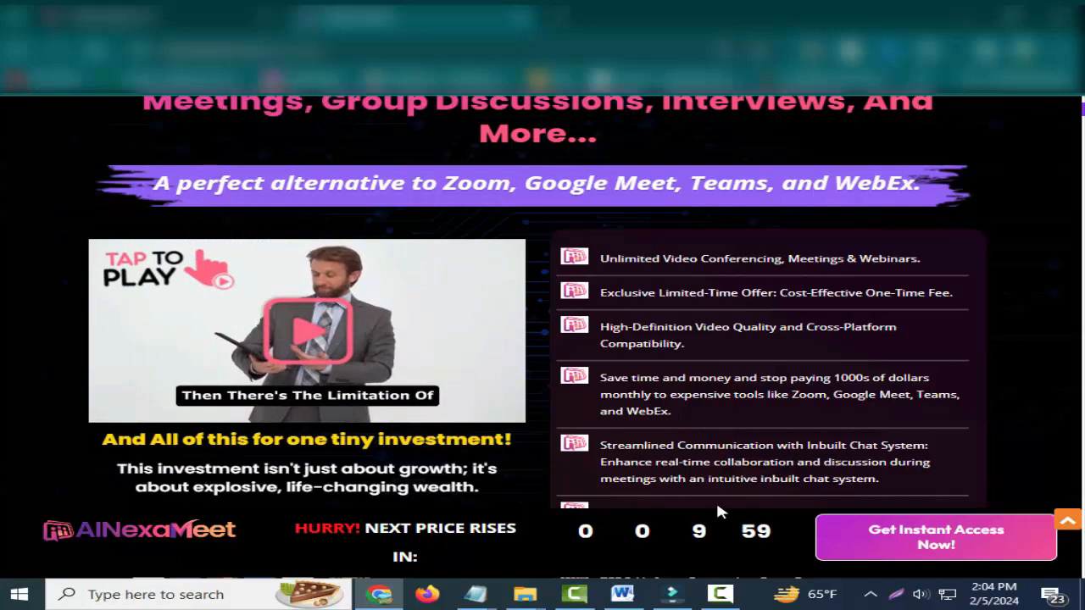
scroll(down, 3)
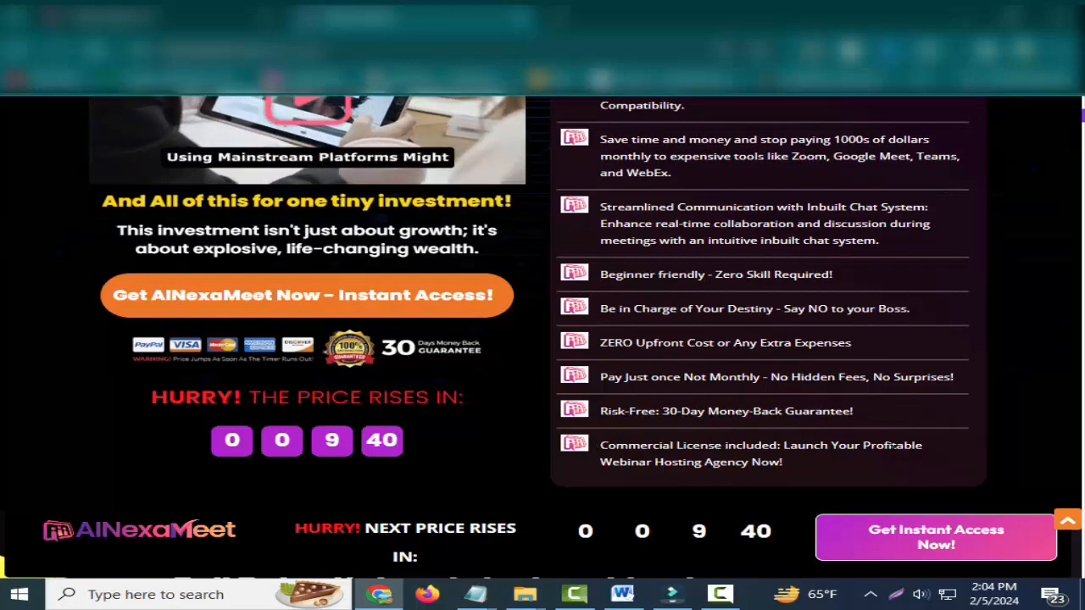
scroll(down, 3)
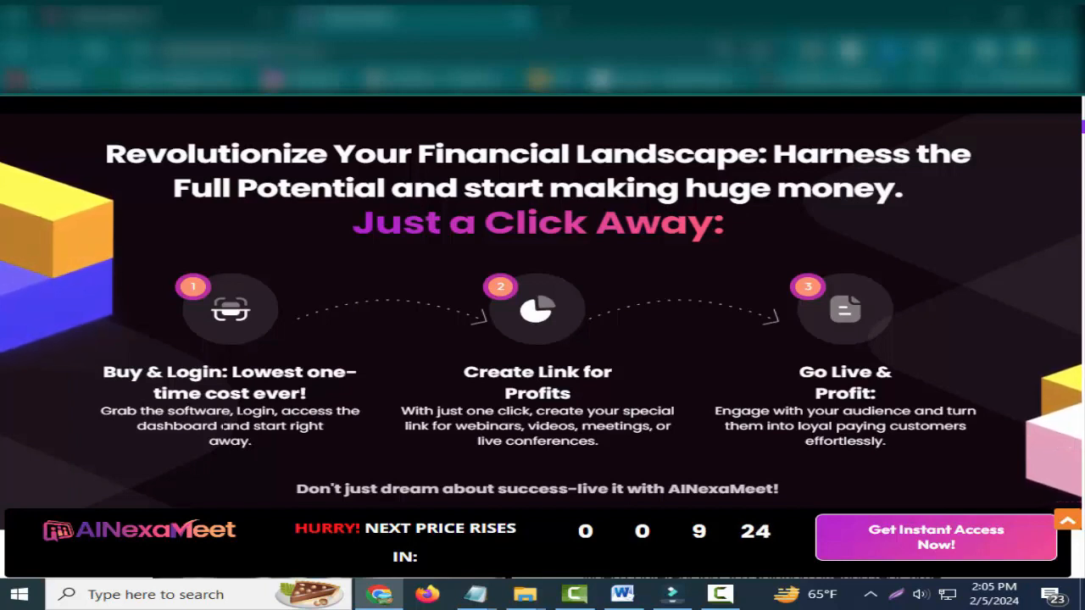
Step: Highlight the 'Create Link for Profits' step, then scroll to the 'groundbreaking innovation' description
double_click(534, 372)
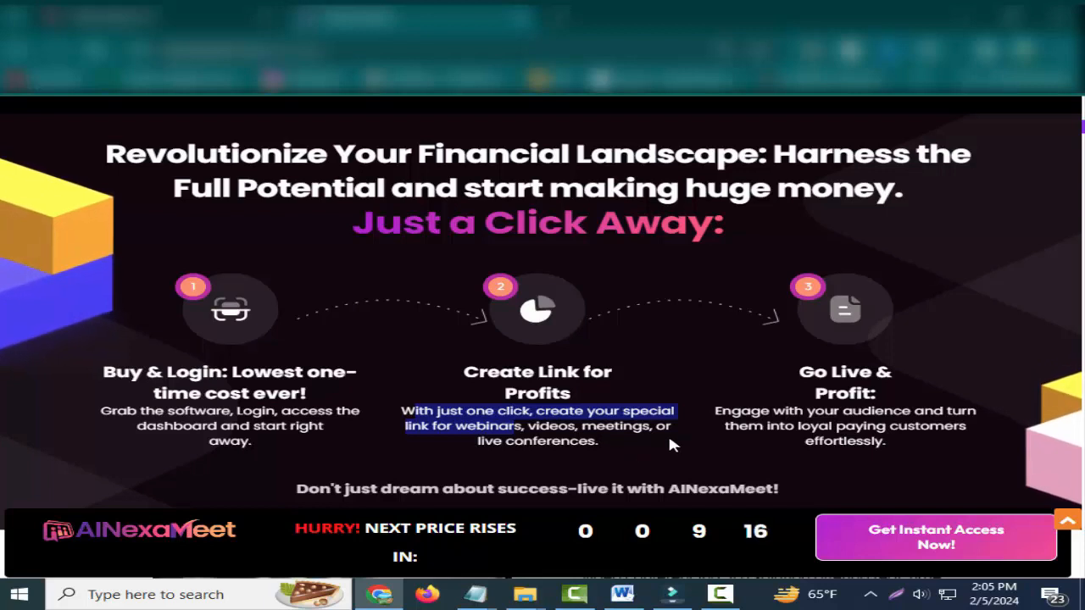
mouse_move(791, 401)
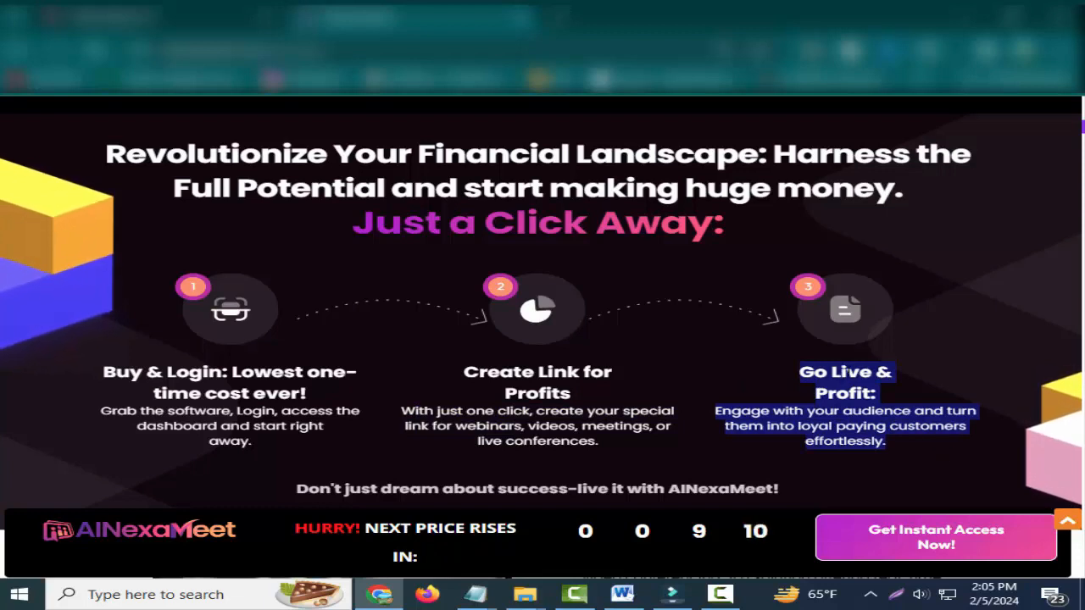
scroll(down, 3)
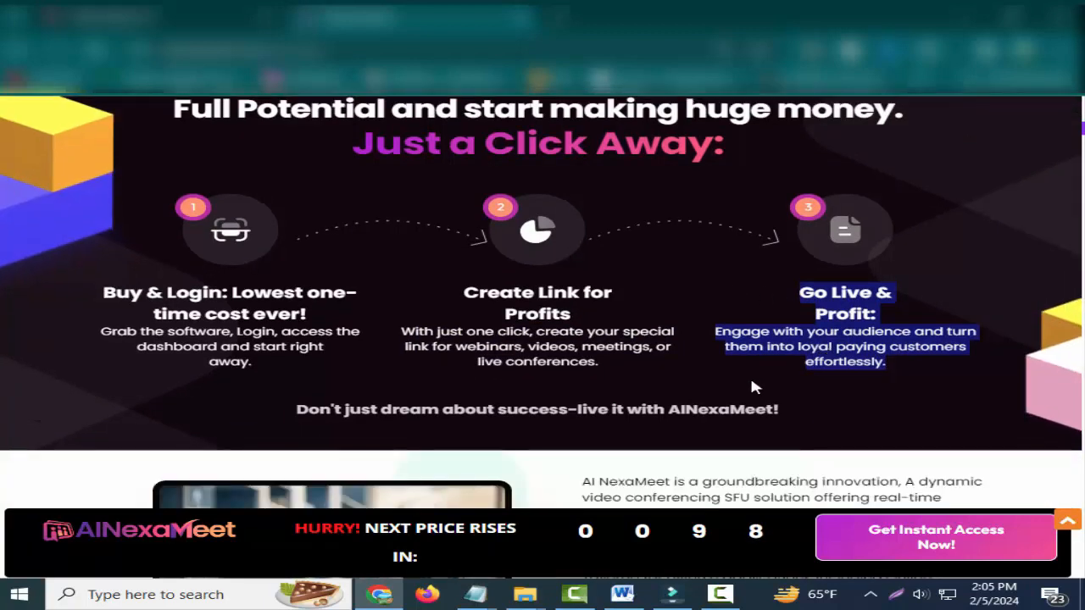
scroll(down, 3)
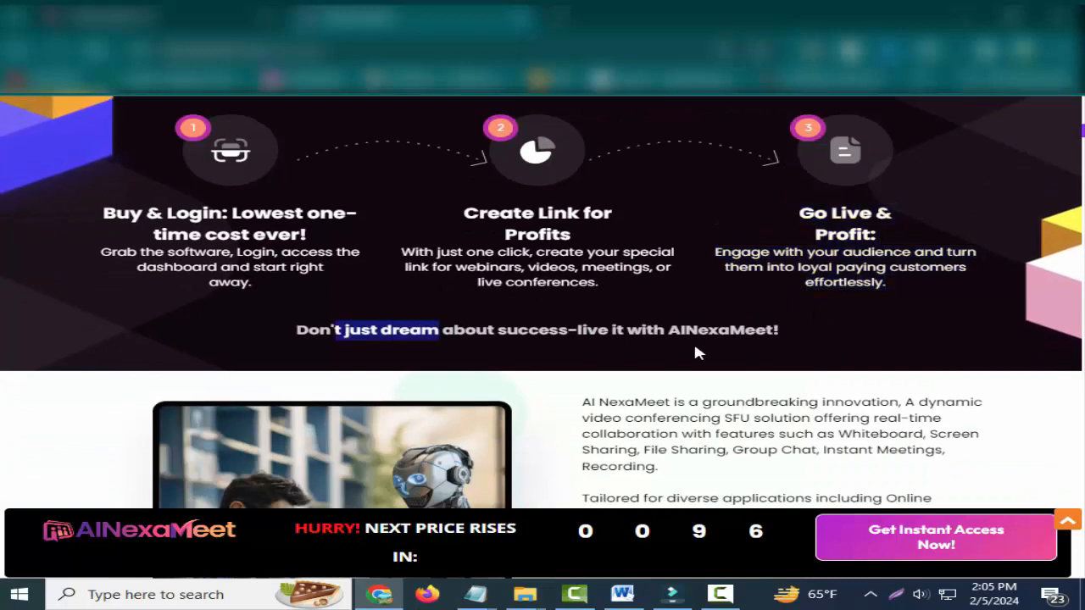
scroll(down, 3)
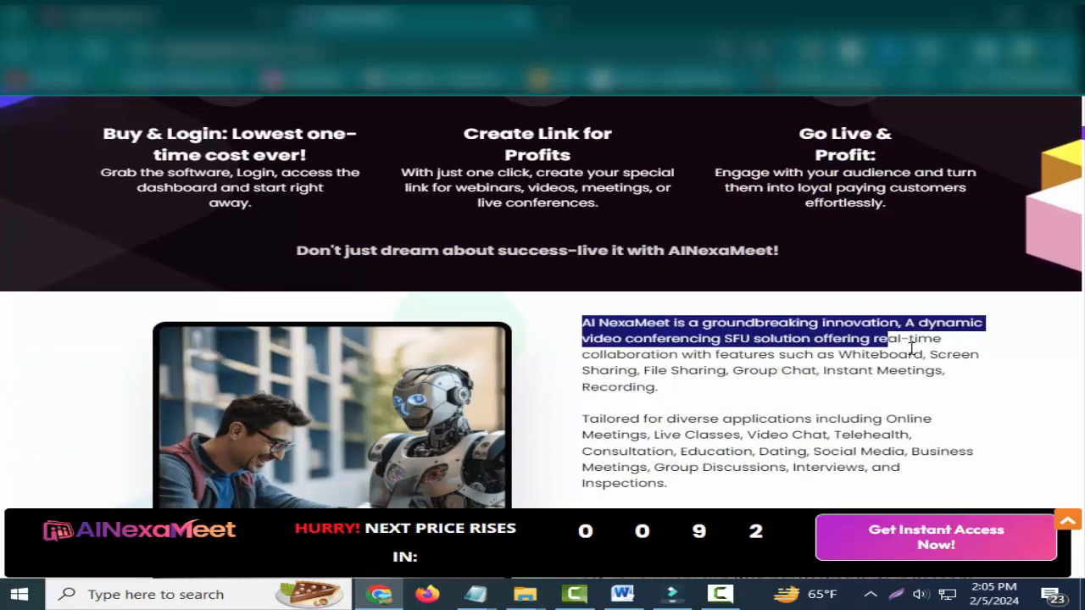
Step: Highlight the diverse-applications paragraph and scroll to the 'Just Look at what they are saying!!!' heading
scroll(down, 3)
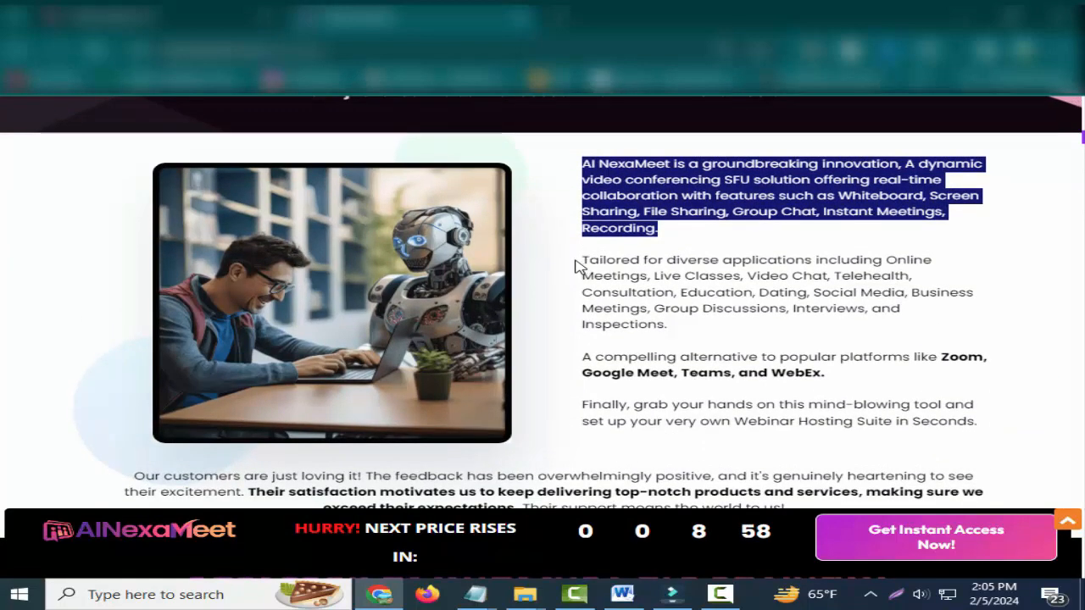
mouse_move(920, 193)
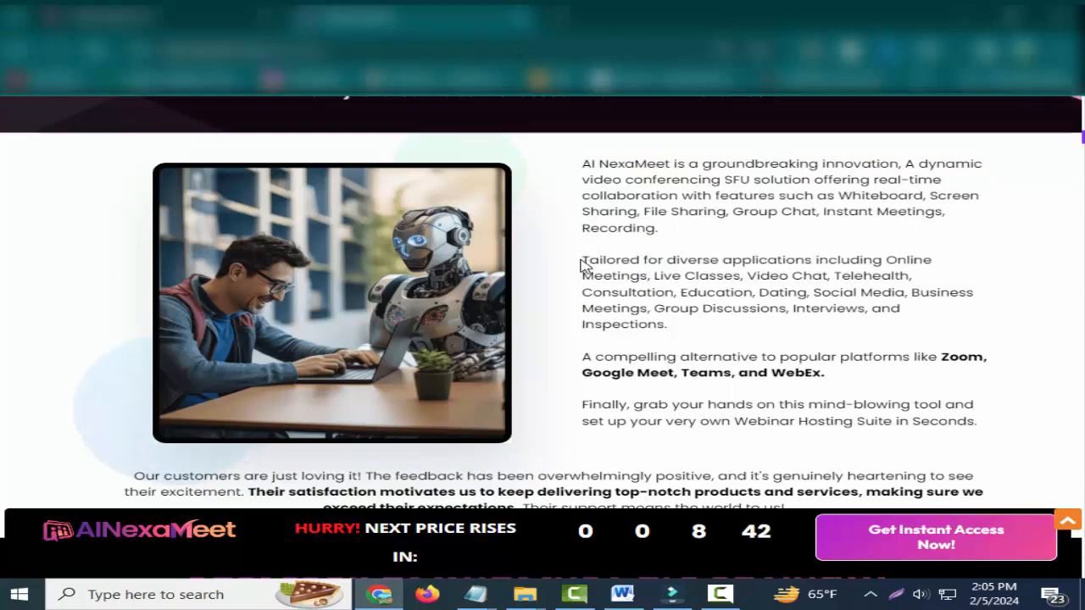
drag(583, 259, 667, 323)
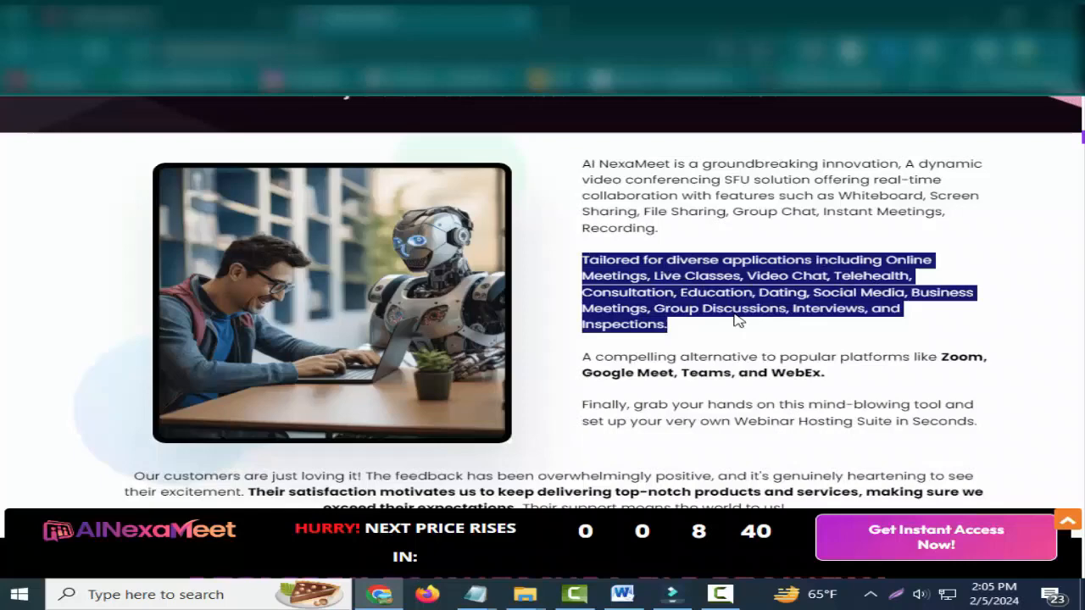
scroll(down, 3)
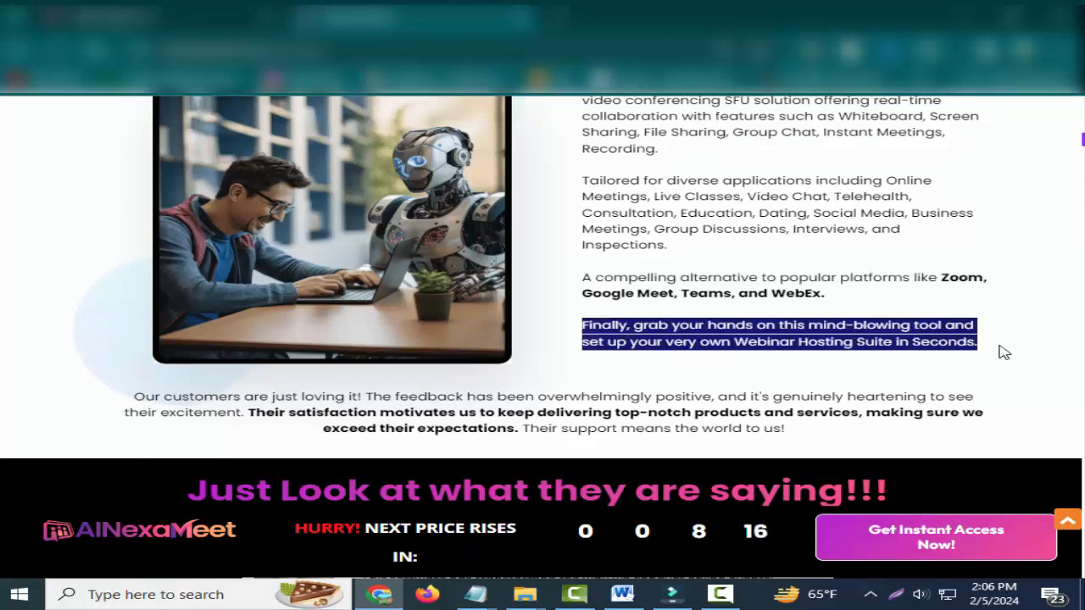
scroll(down, 3)
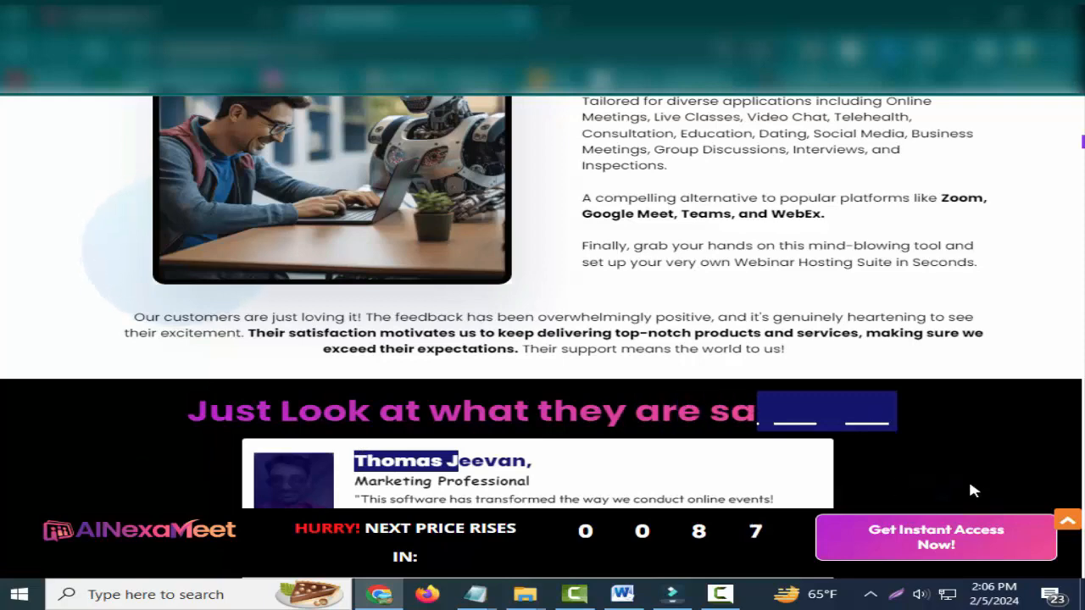
Step: Scroll through the Thomas Jeevan, John Tari and Jeremy Peatman testimonials to 'Unleash Seamless Connectivity'
scroll(down, 3)
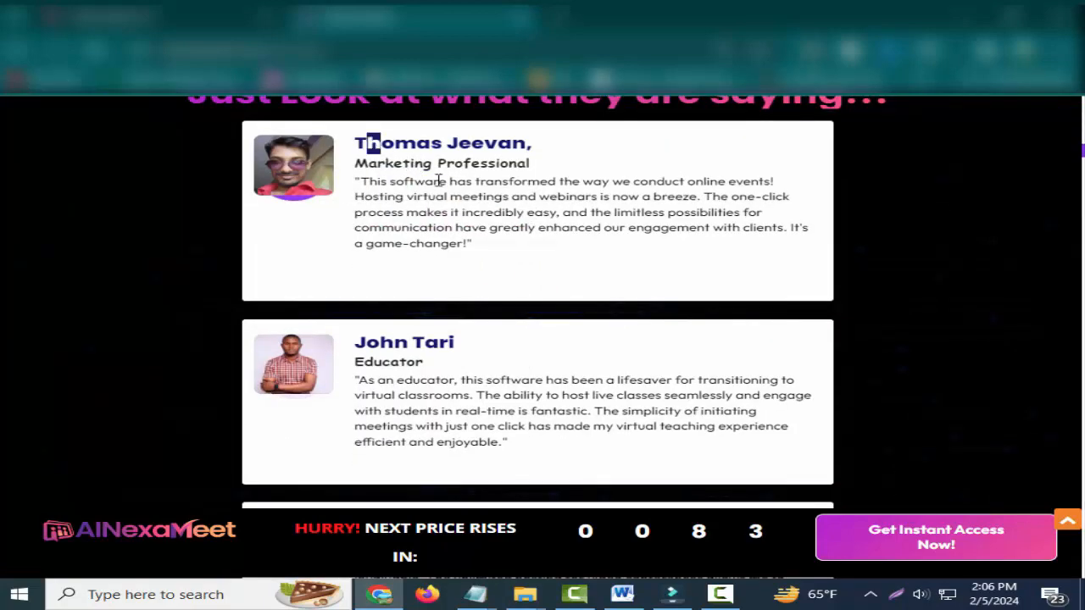
scroll(down, 3)
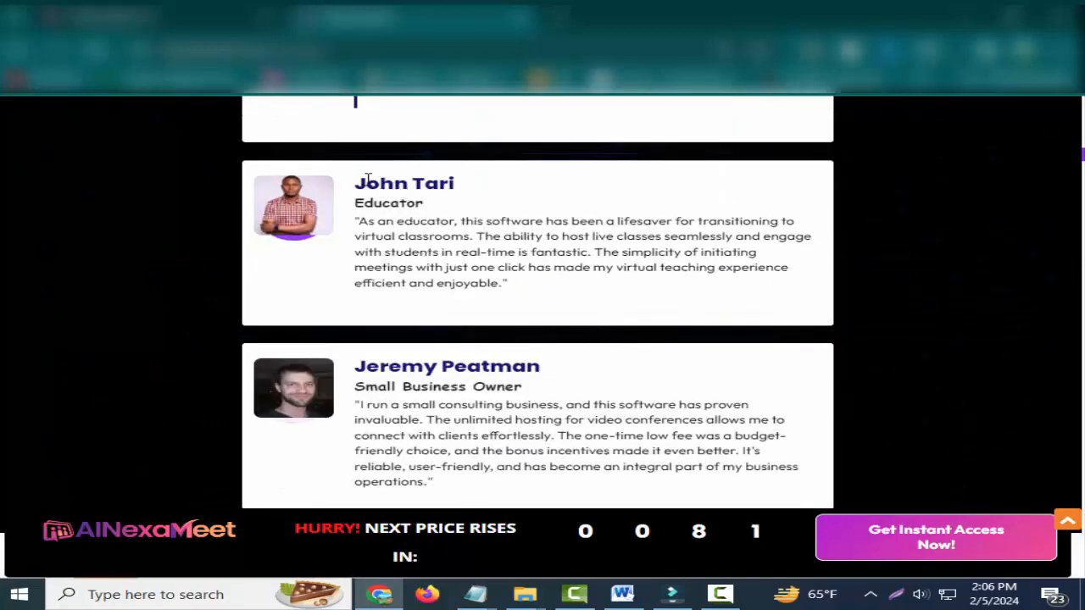
scroll(down, 3)
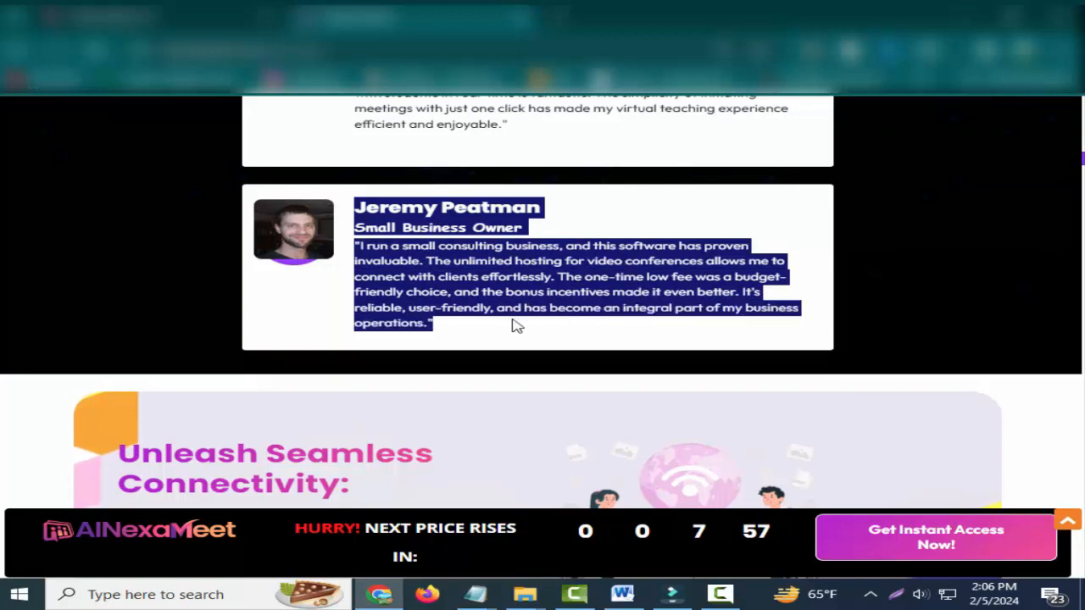
scroll(down, 3)
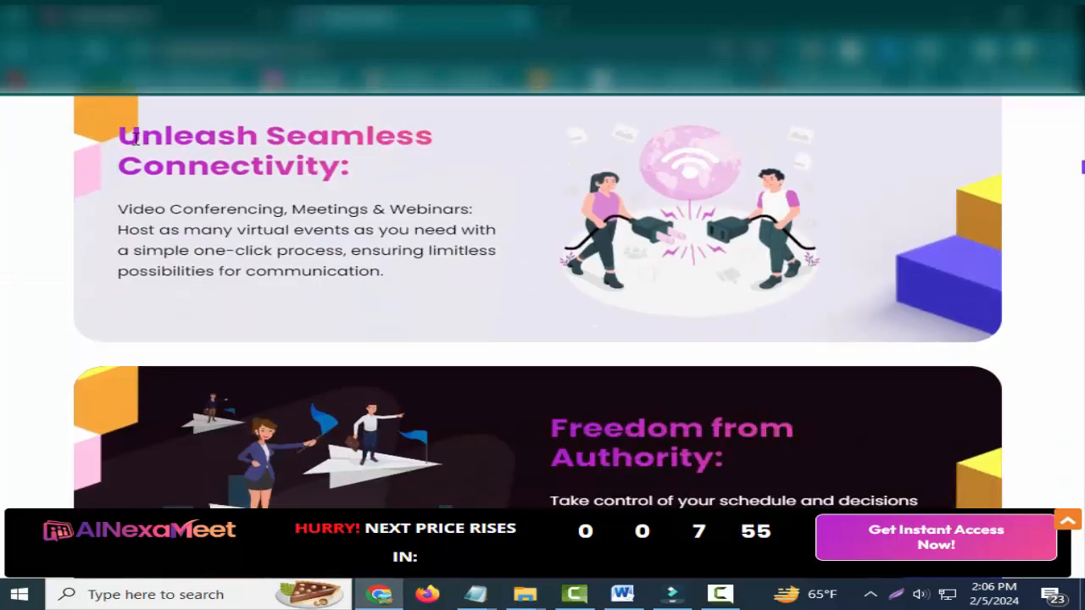
Step: Highlight the 'Unleash Seamless Connectivity' description and scroll on to the next benefit cards
drag(132, 135, 384, 272)
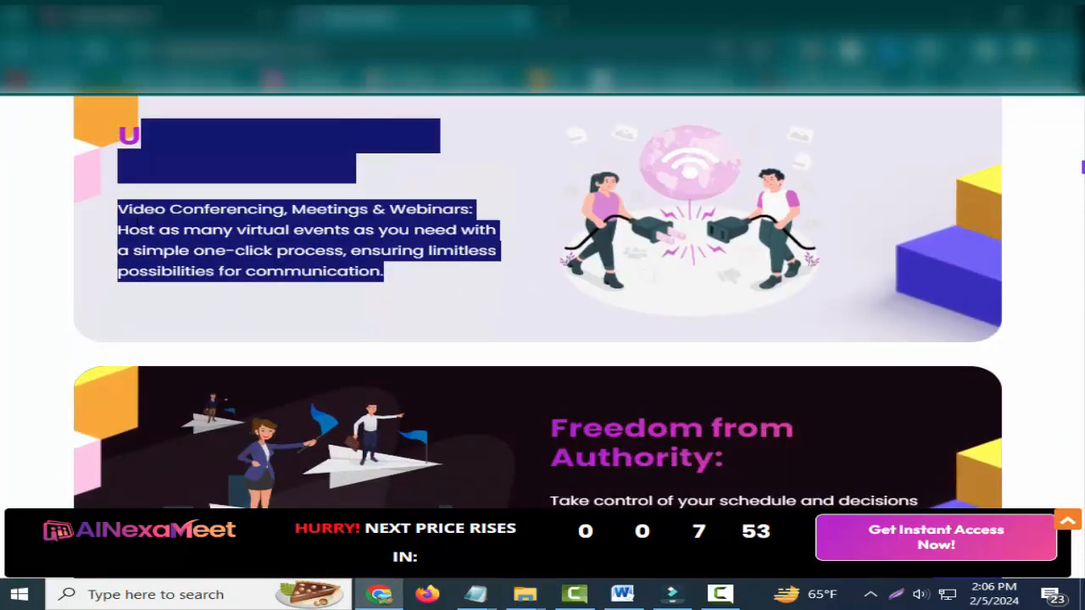
scroll(down, 3)
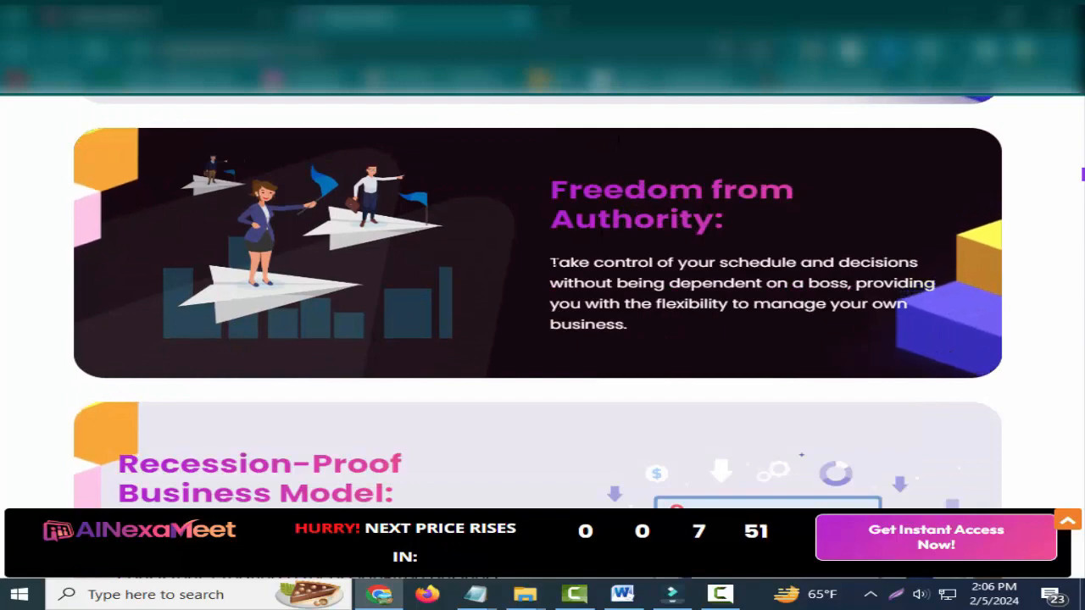
scroll(down, 3)
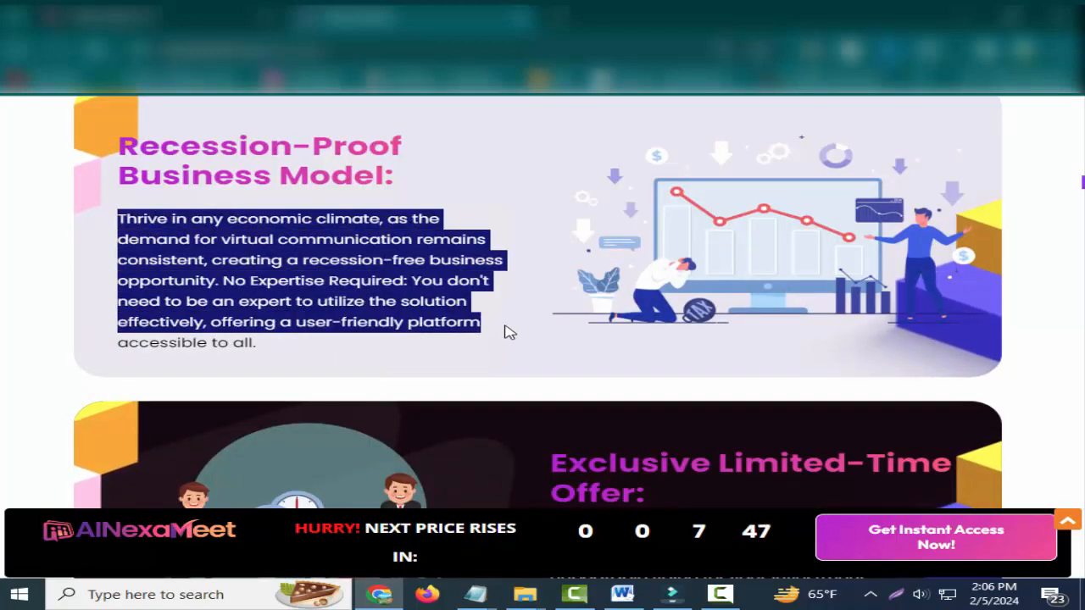
scroll(down, 3)
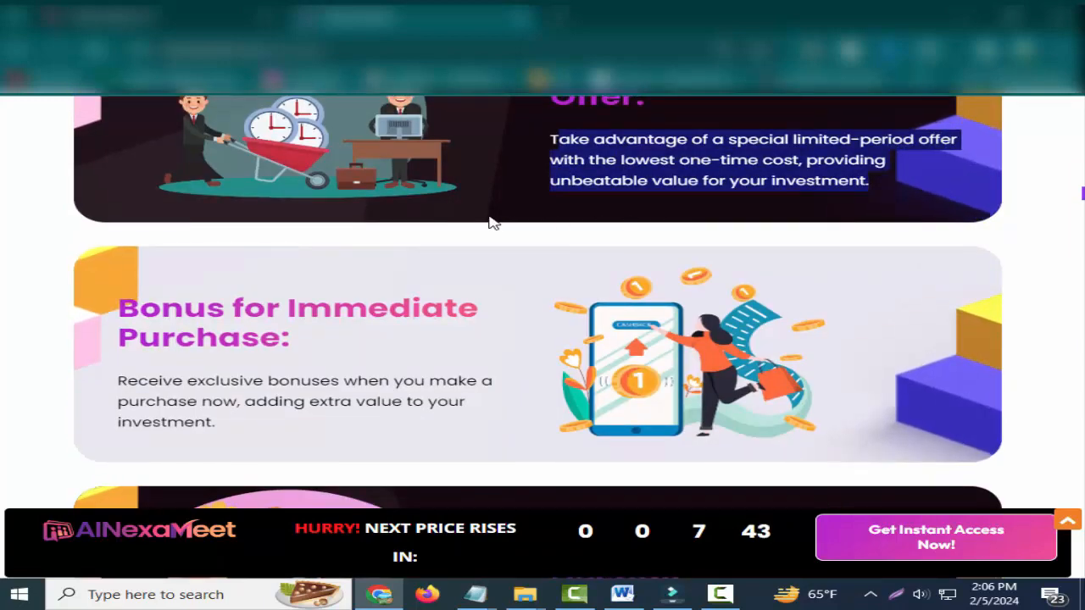
scroll(down, 3)
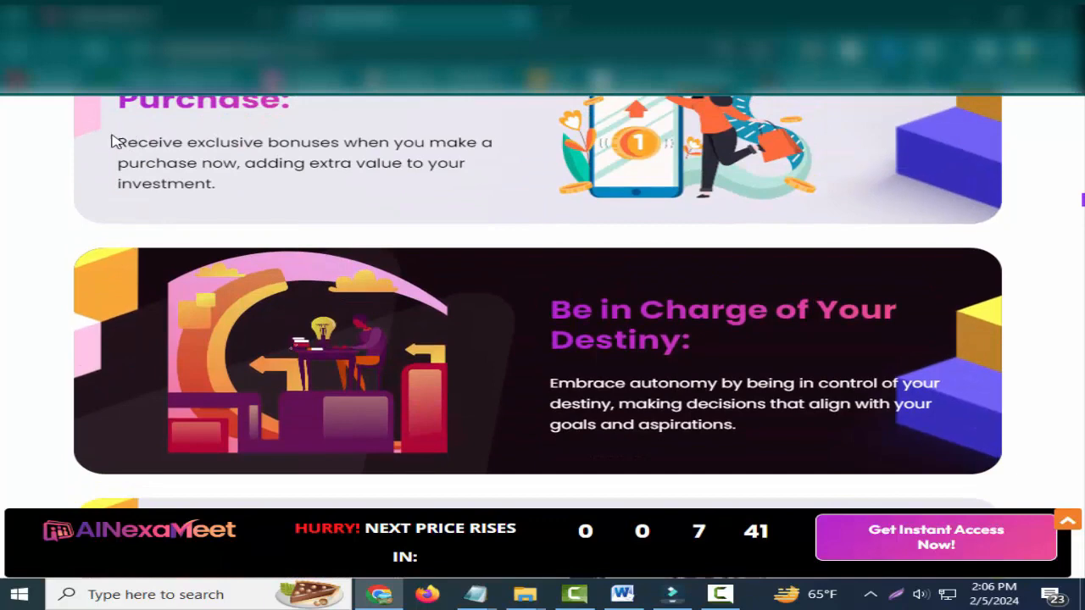
Step: Highlight 'Be in Charge of Your Destiny' and scroll to the Commercial License section
drag(117, 141, 217, 183)
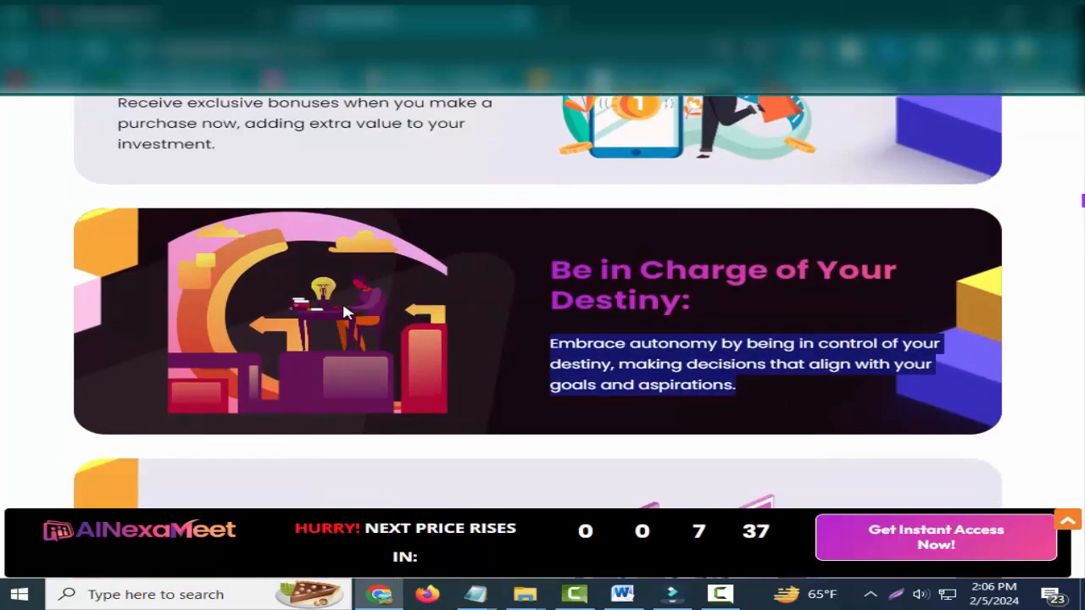
scroll(down, 3)
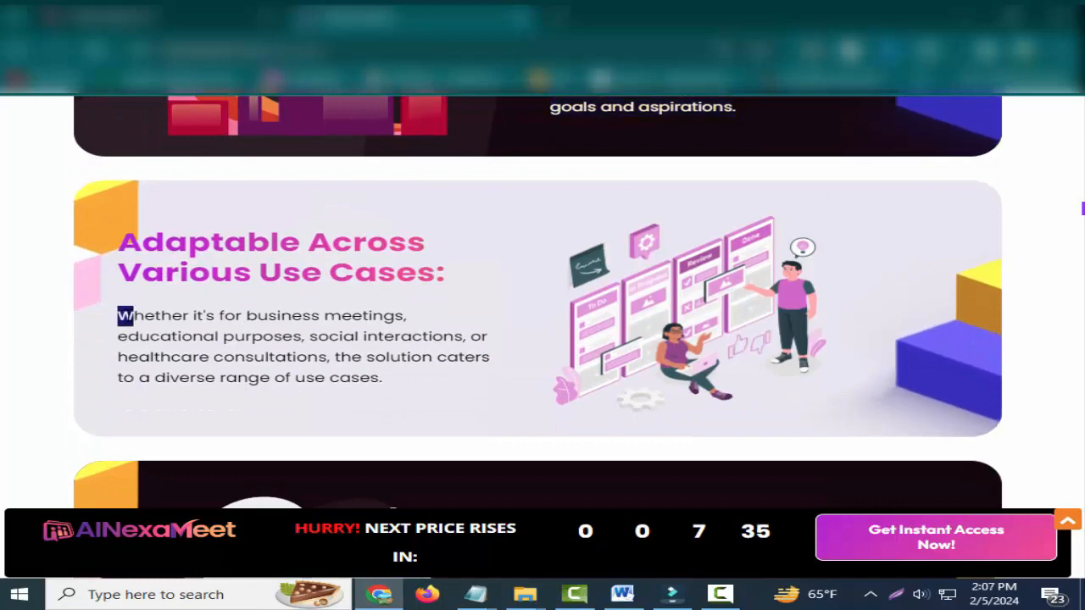
scroll(down, 3)
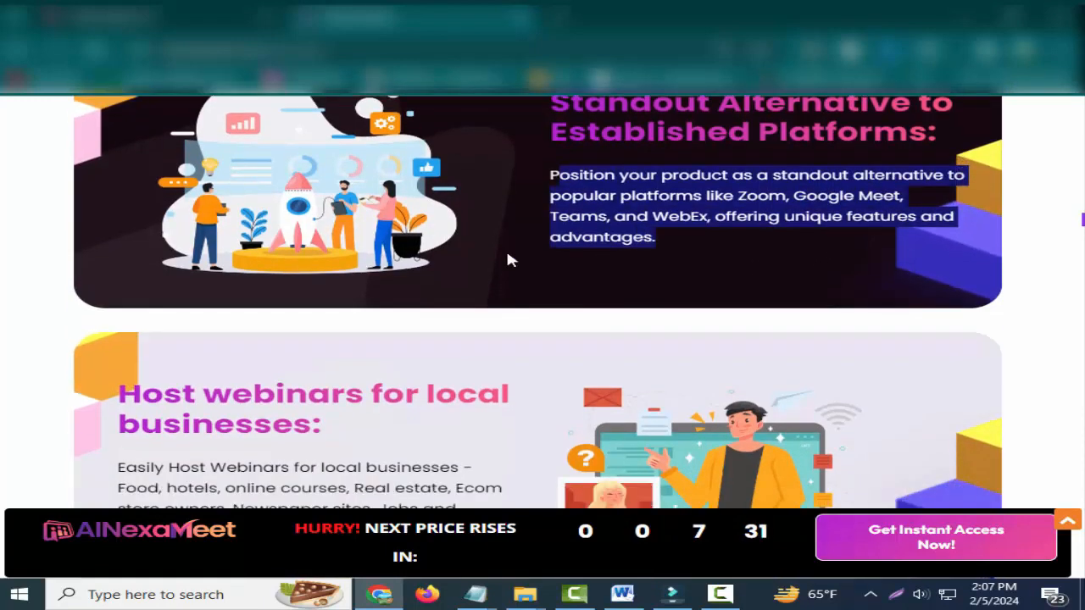
scroll(down, 3)
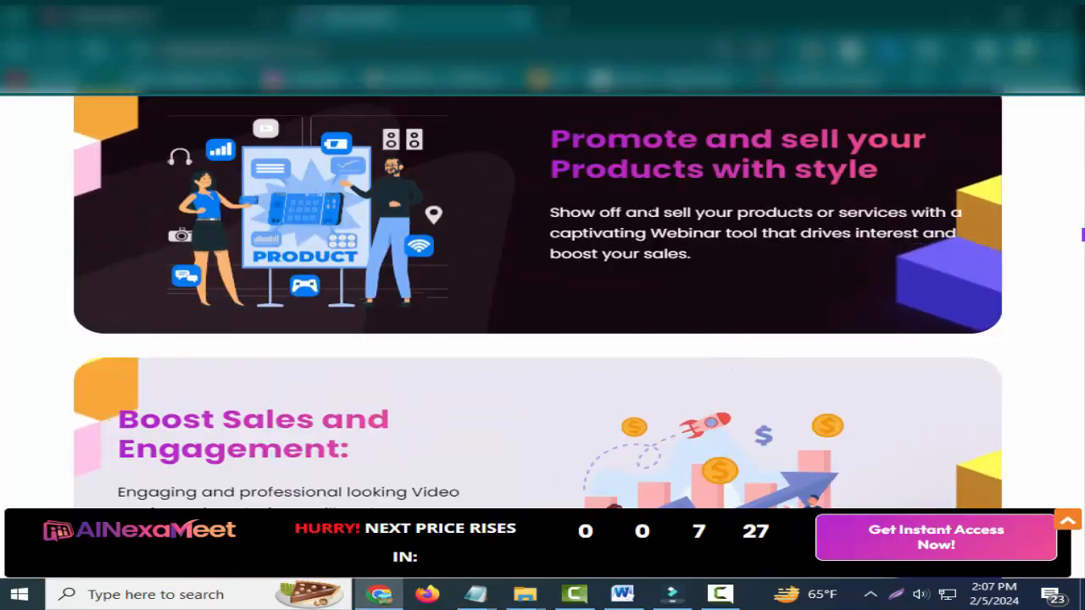
scroll(down, 3)
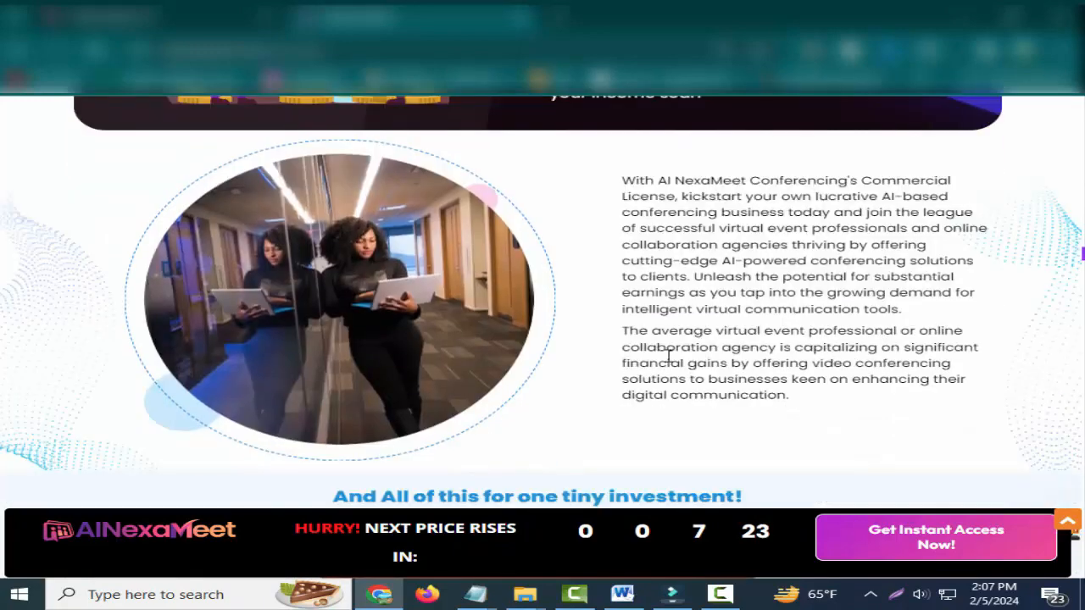
Step: Scroll past the statistics and virtual event challenge cards to 'Introducing AINexaMeet'
scroll(down, 3)
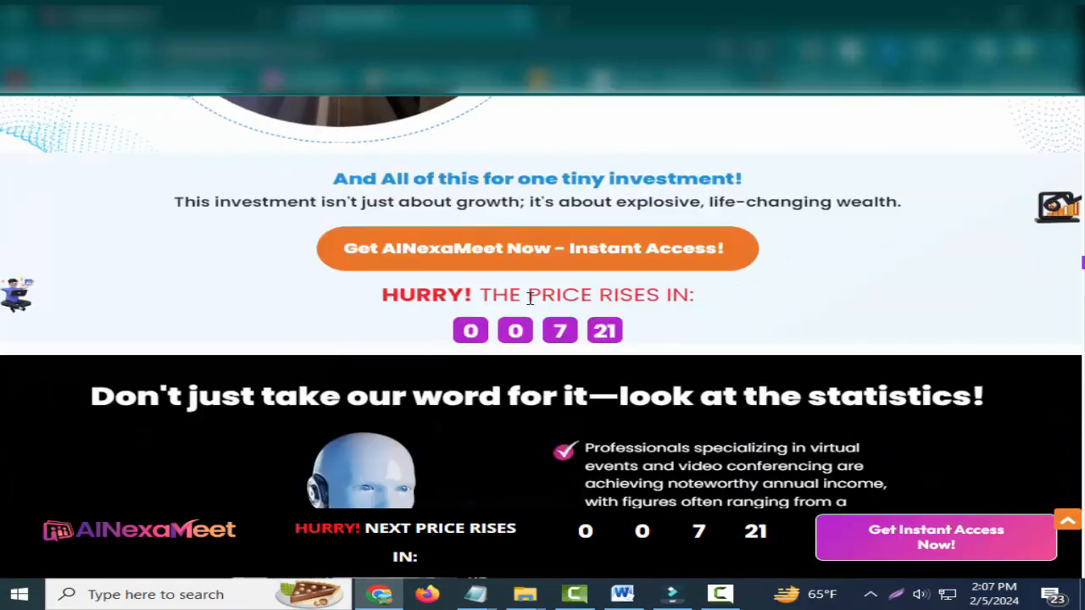
scroll(down, 3)
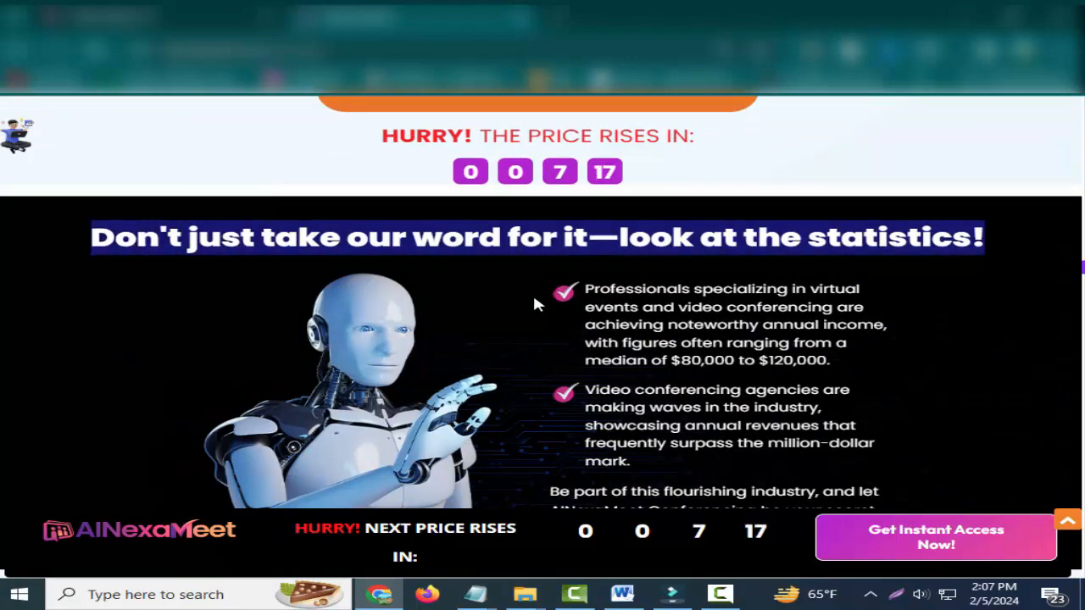
scroll(down, 3)
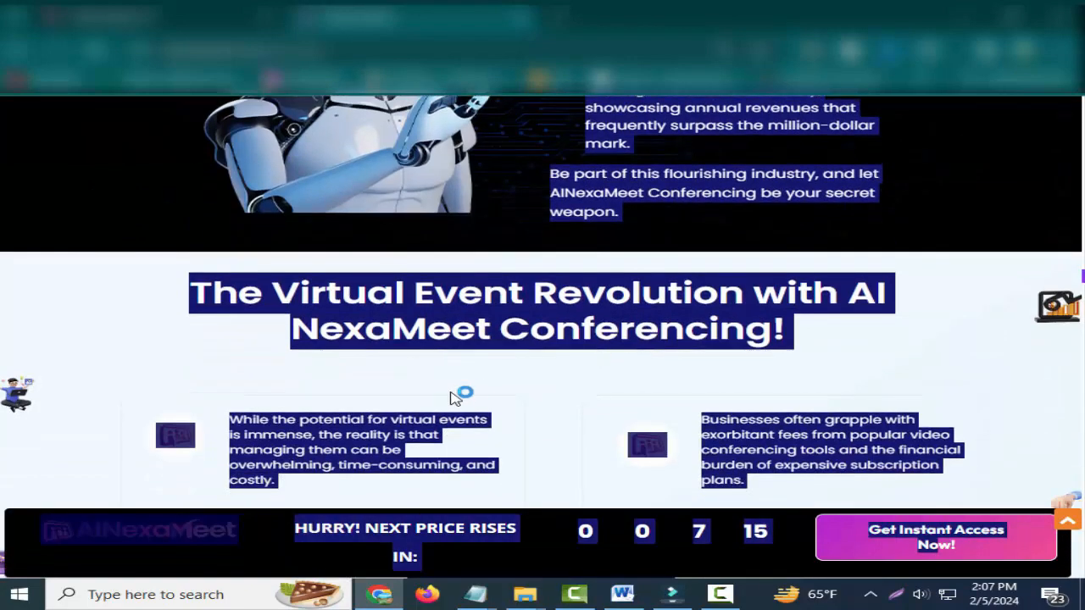
scroll(down, 3)
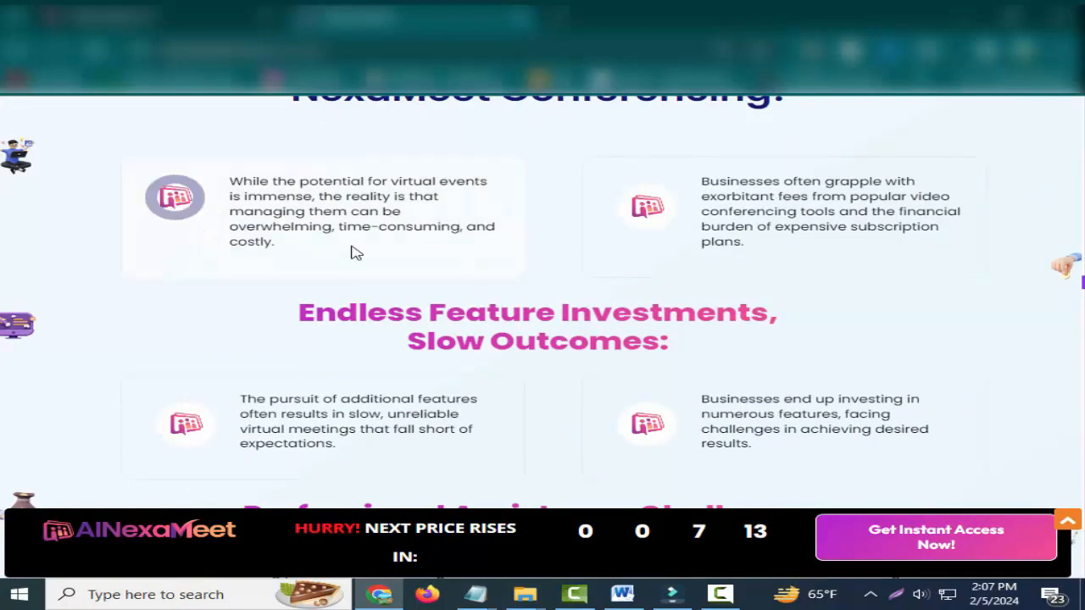
scroll(down, 3)
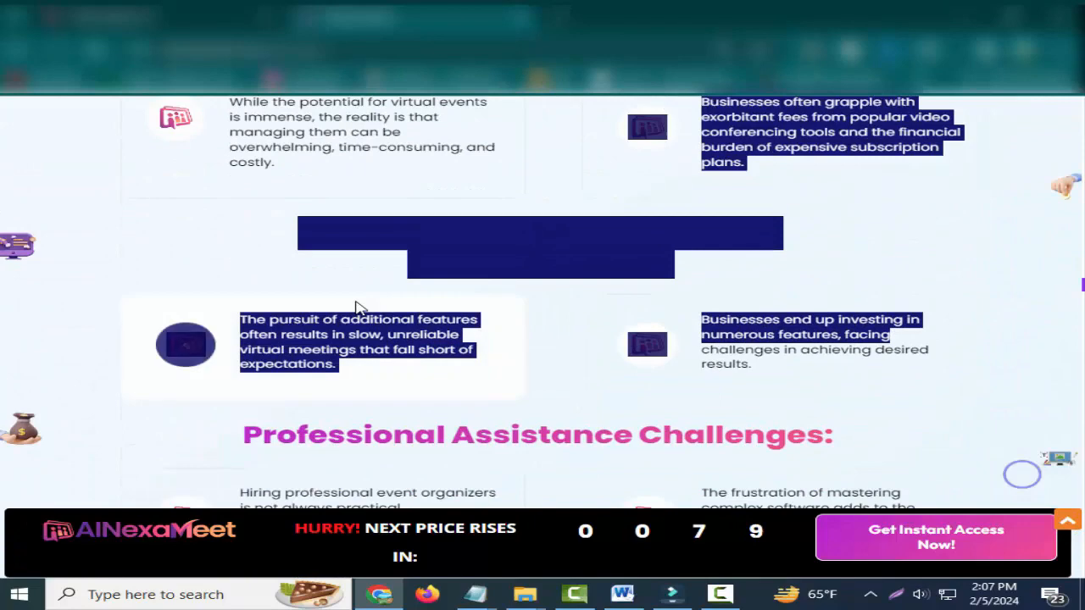
scroll(down, 3)
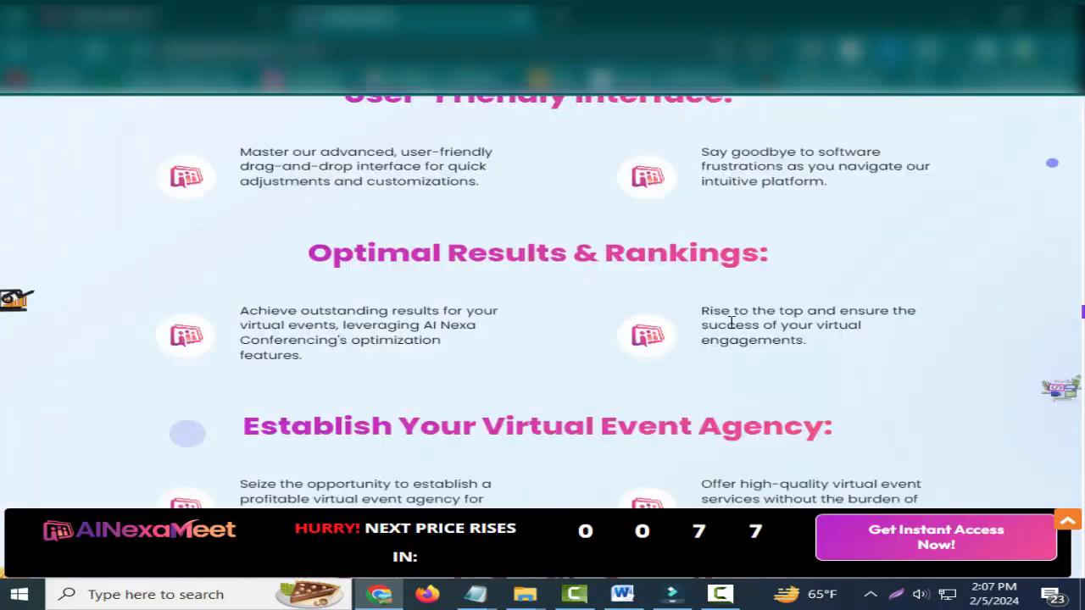
scroll(down, 3)
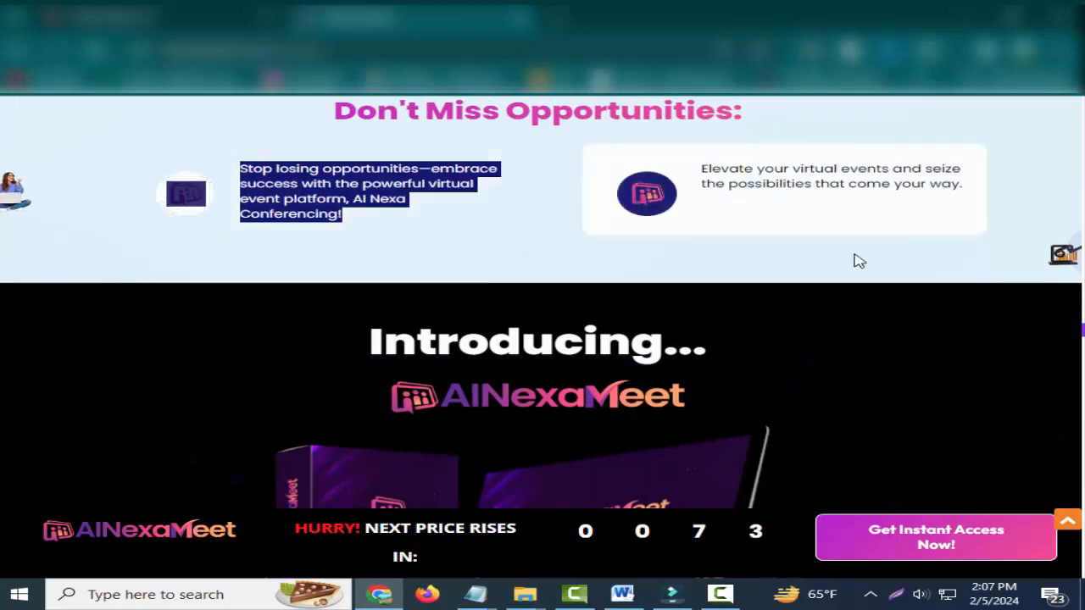
scroll(down, 3)
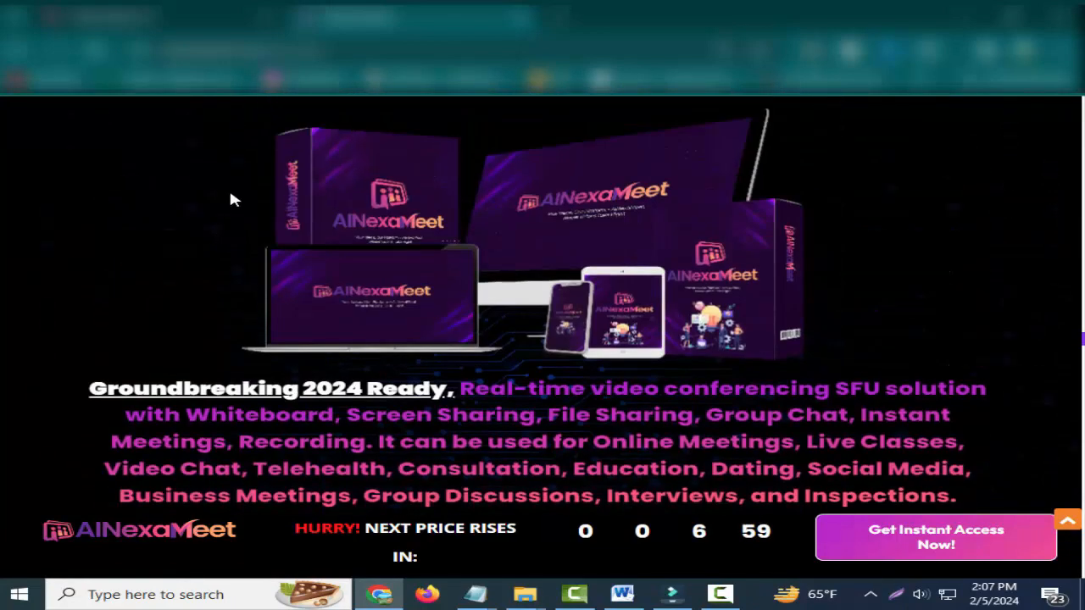
Step: Scroll past the 'Welcome' feature cards and market statistics to the value table
scroll(down, 3)
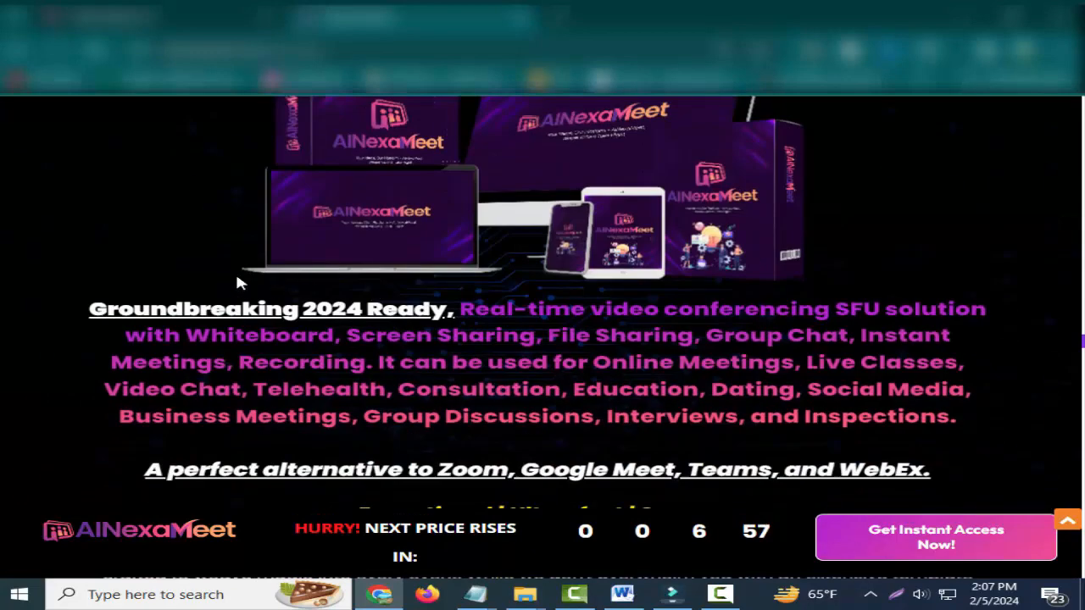
scroll(down, 3)
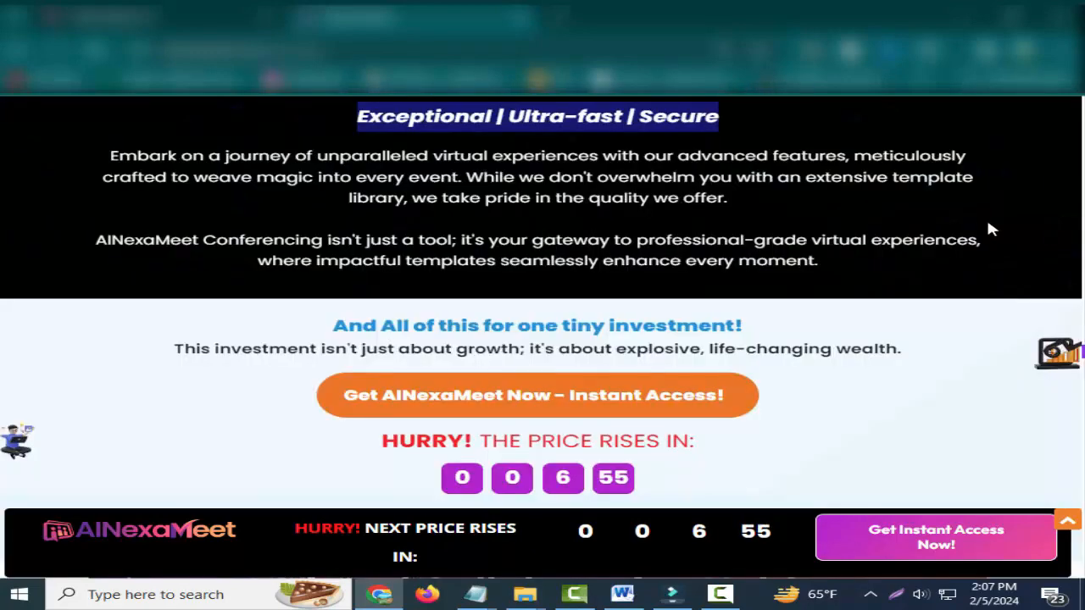
scroll(down, 3)
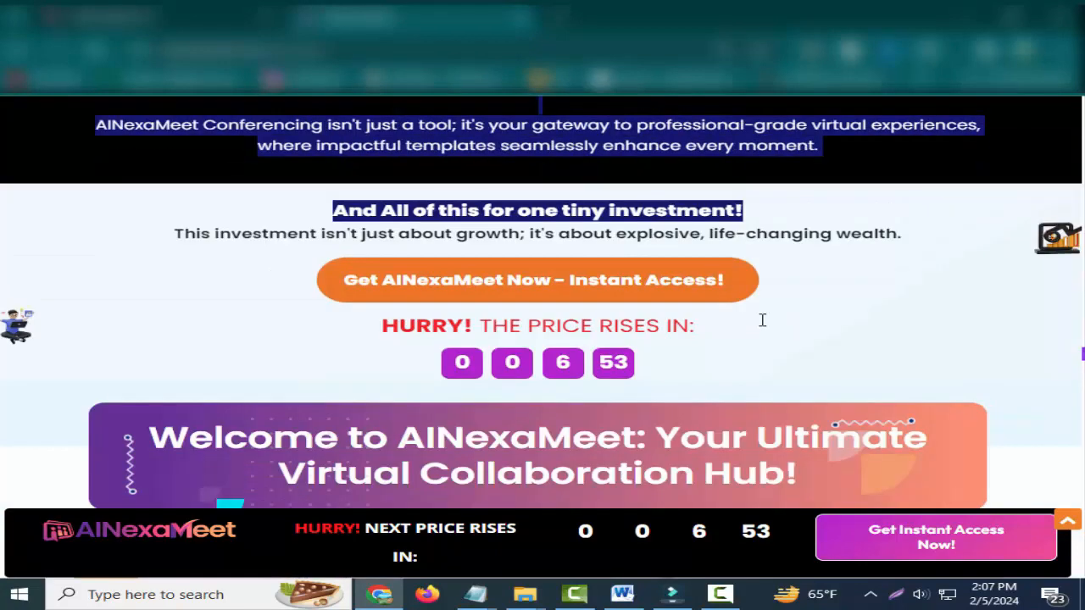
scroll(down, 3)
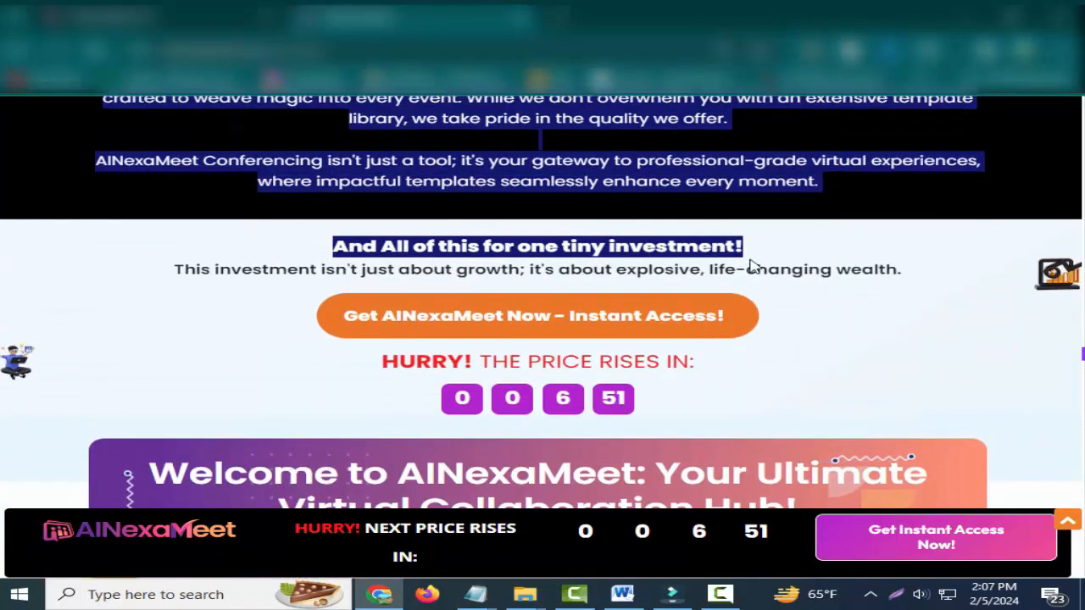
scroll(down, 3)
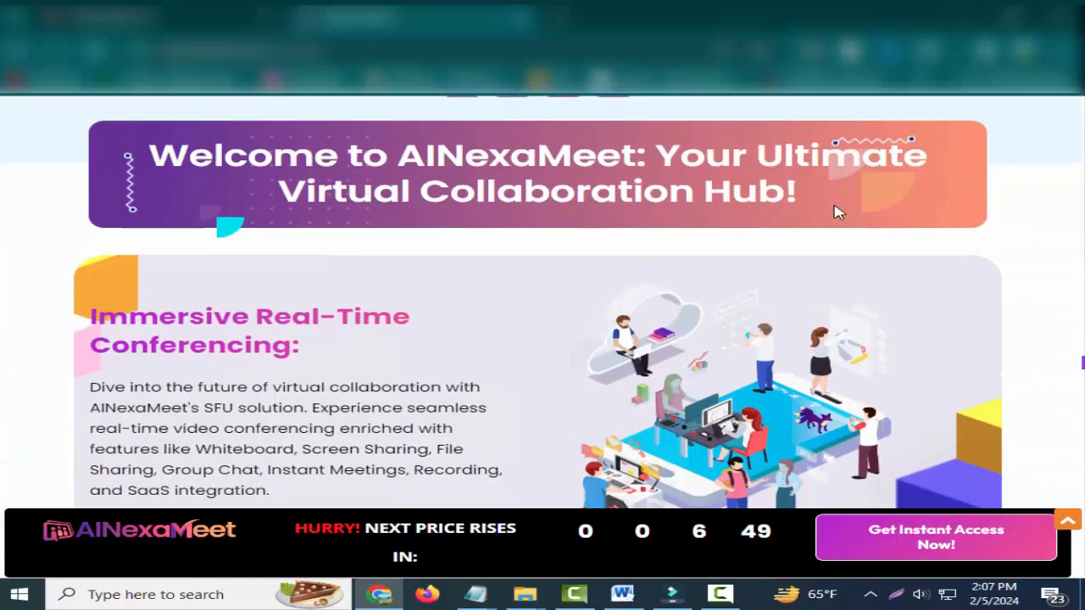
scroll(down, 3)
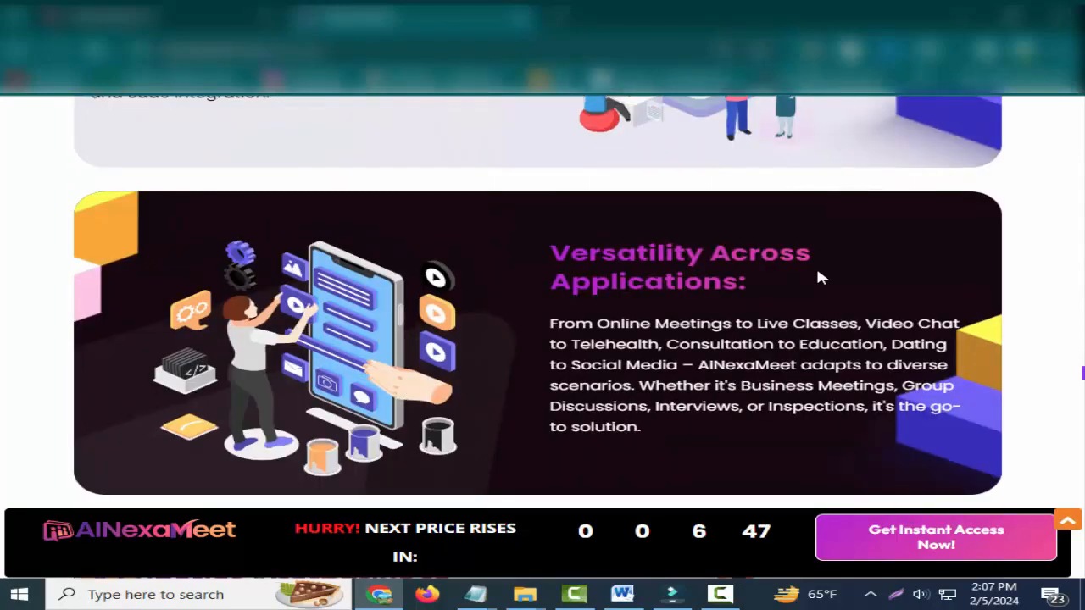
scroll(down, 3)
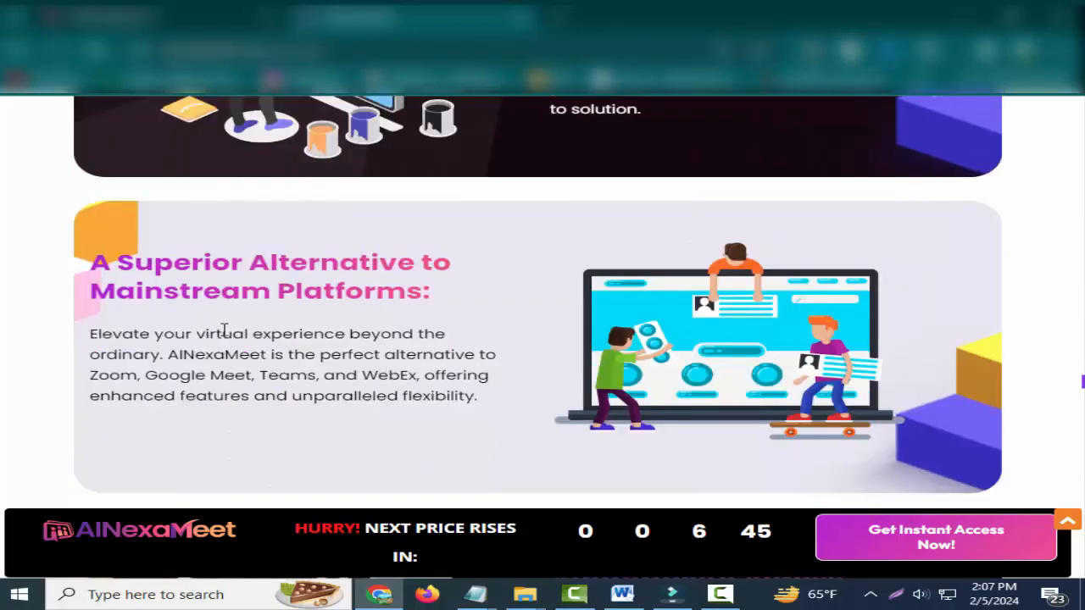
scroll(down, 3)
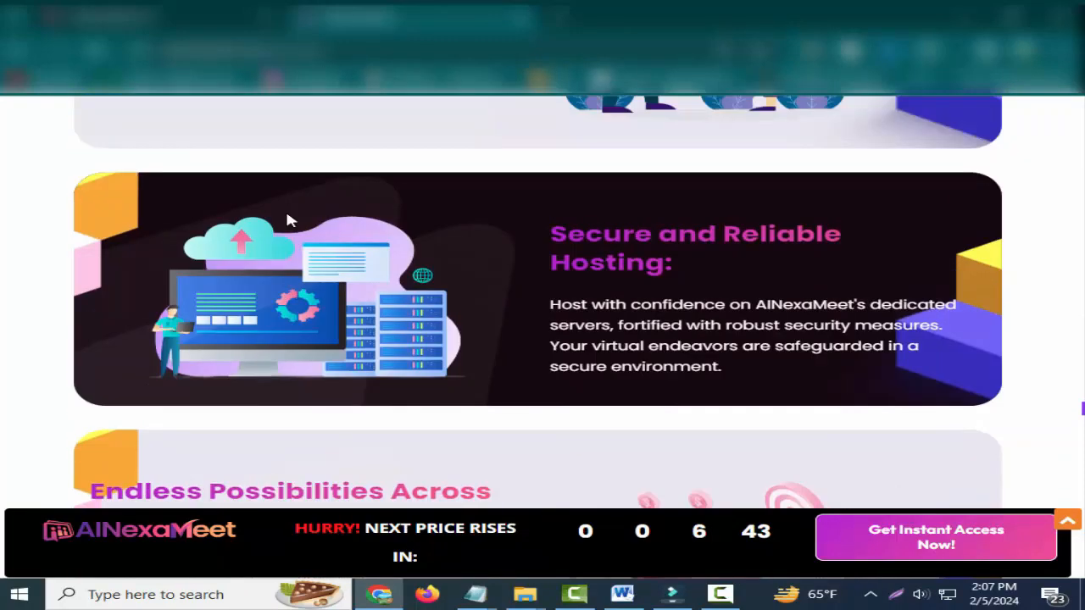
scroll(down, 3)
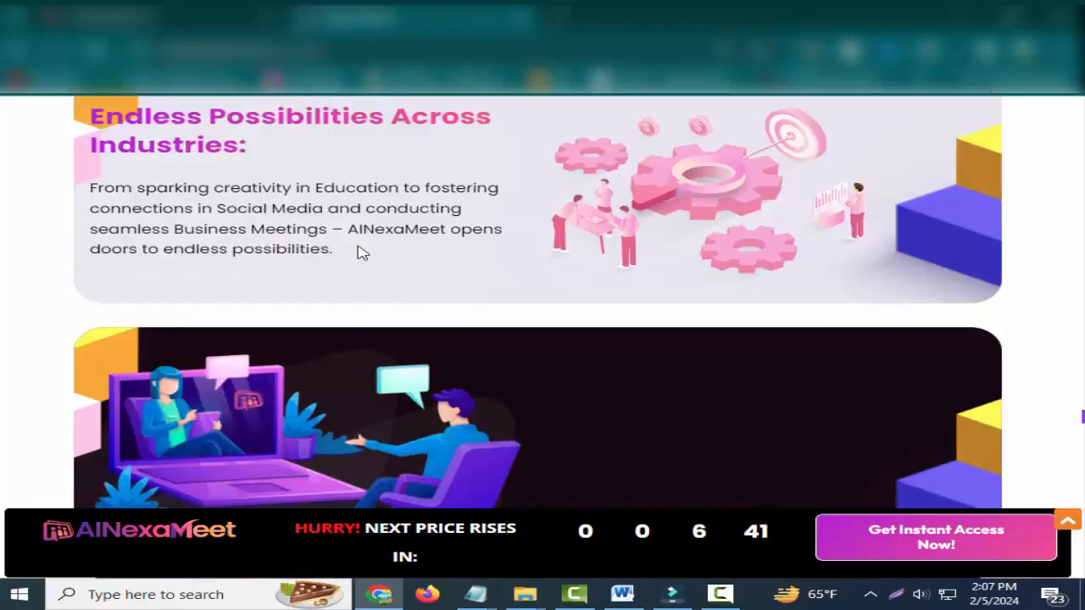
scroll(down, 3)
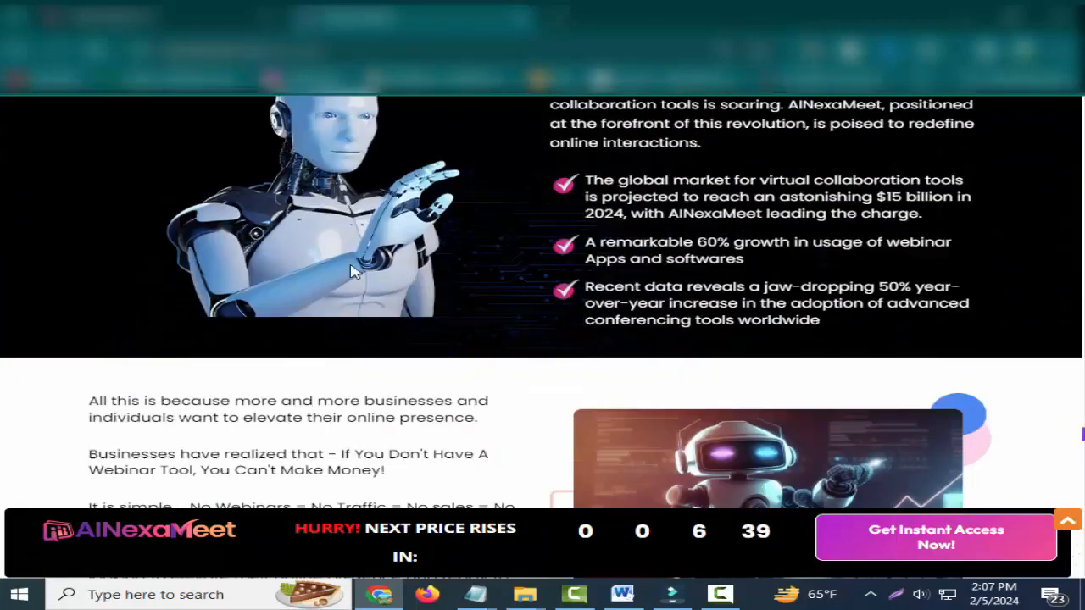
scroll(down, 3)
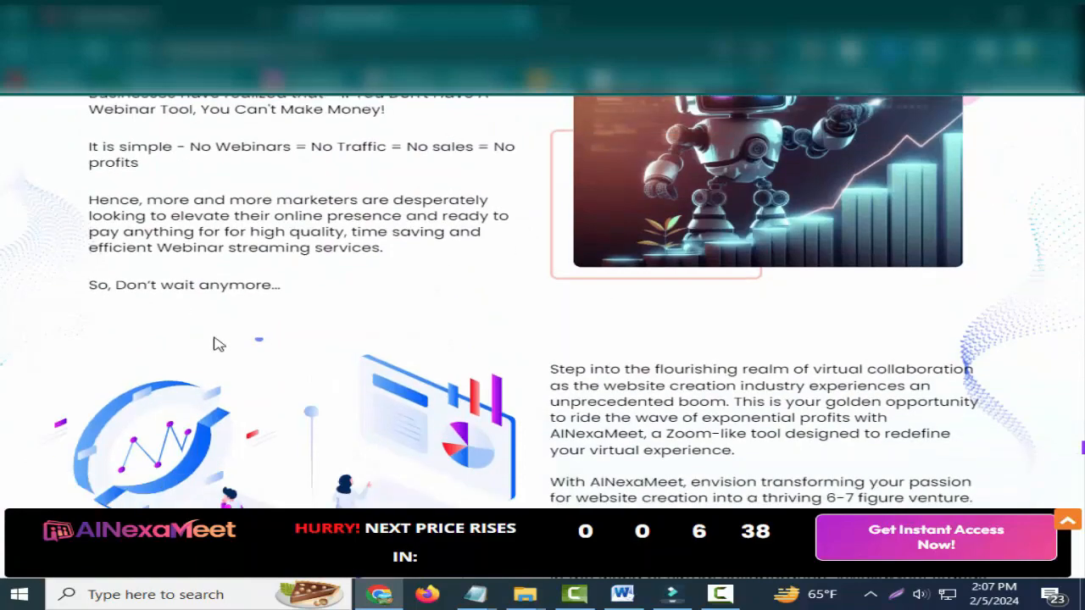
scroll(down, 3)
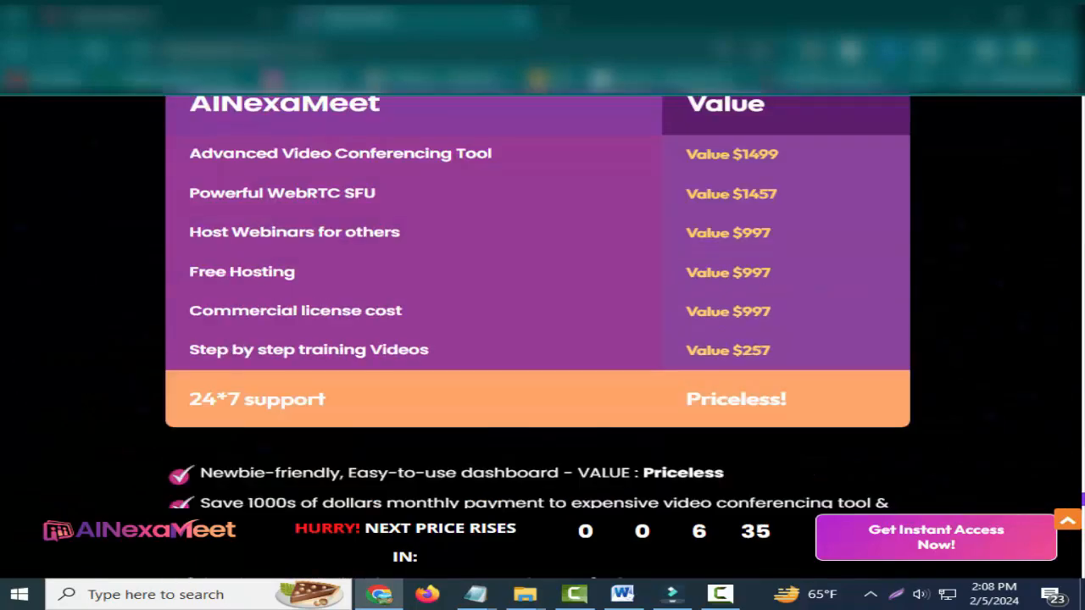